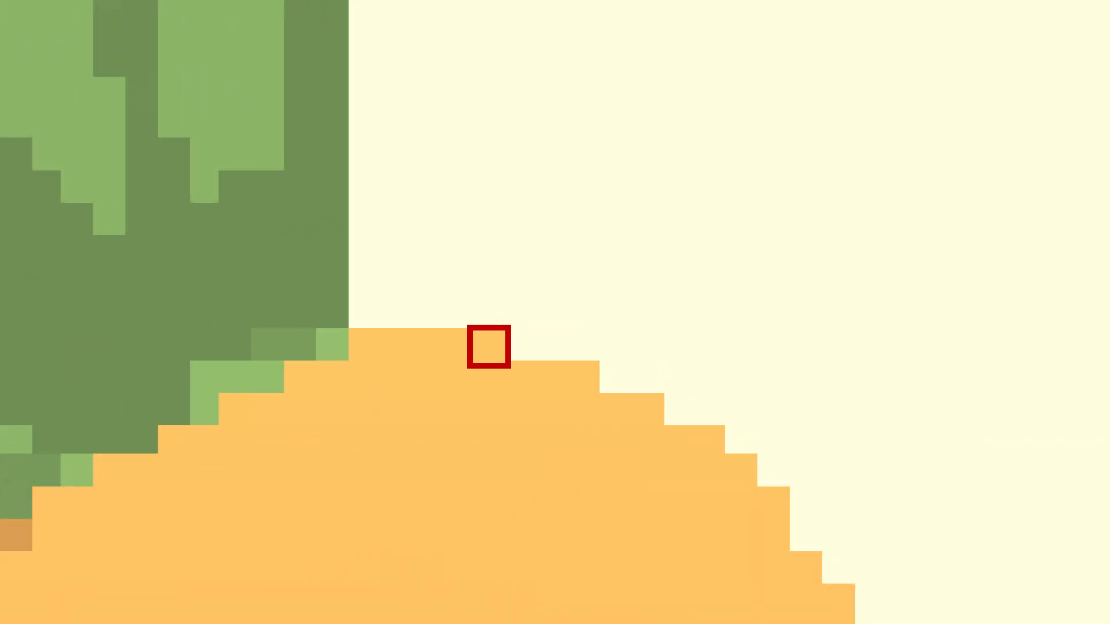
- Show the brown shovel's upgrade panel with its Area and Speed options, spending coins down to 5,504
{"action": "left_click", "coordinate": [487, 347]}
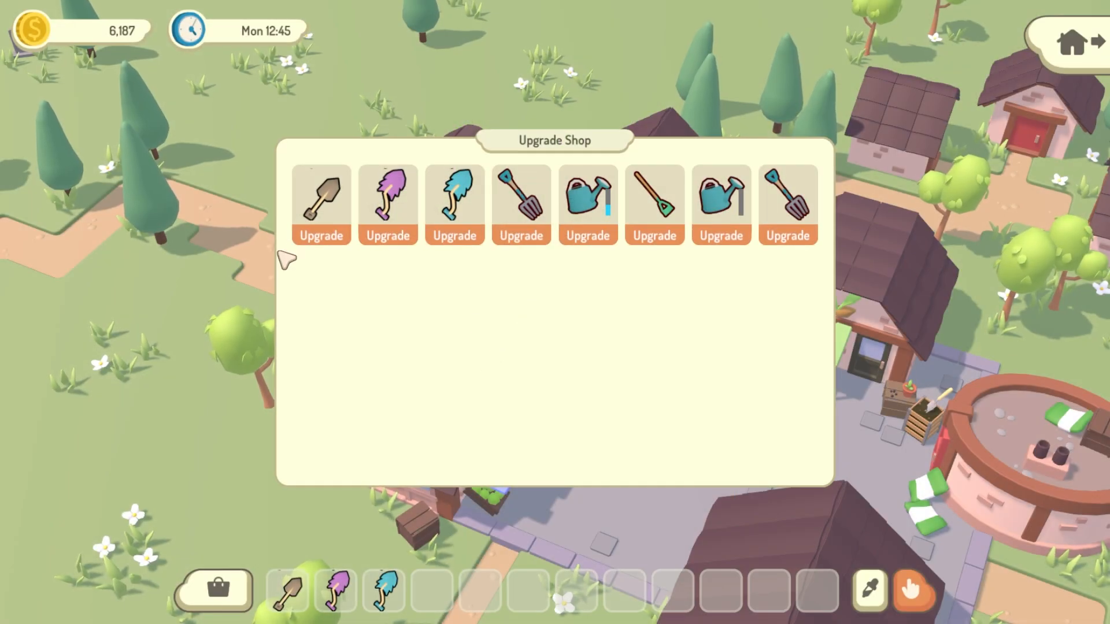
{"action": "left_click", "coordinate": [321, 196]}
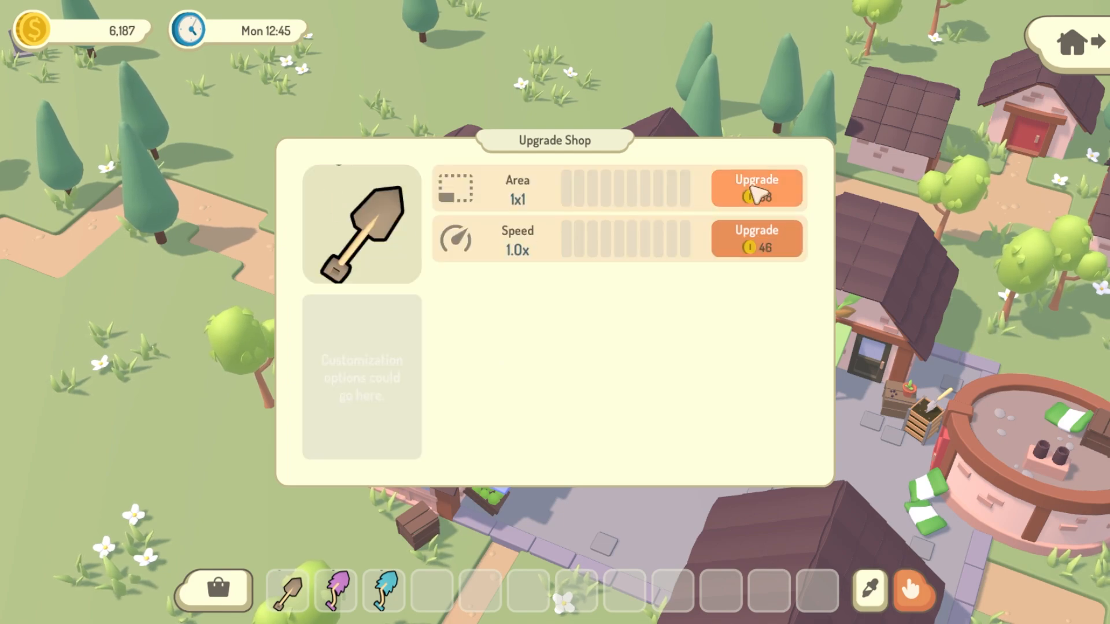
{"action": "left_click", "coordinate": [756, 188]}
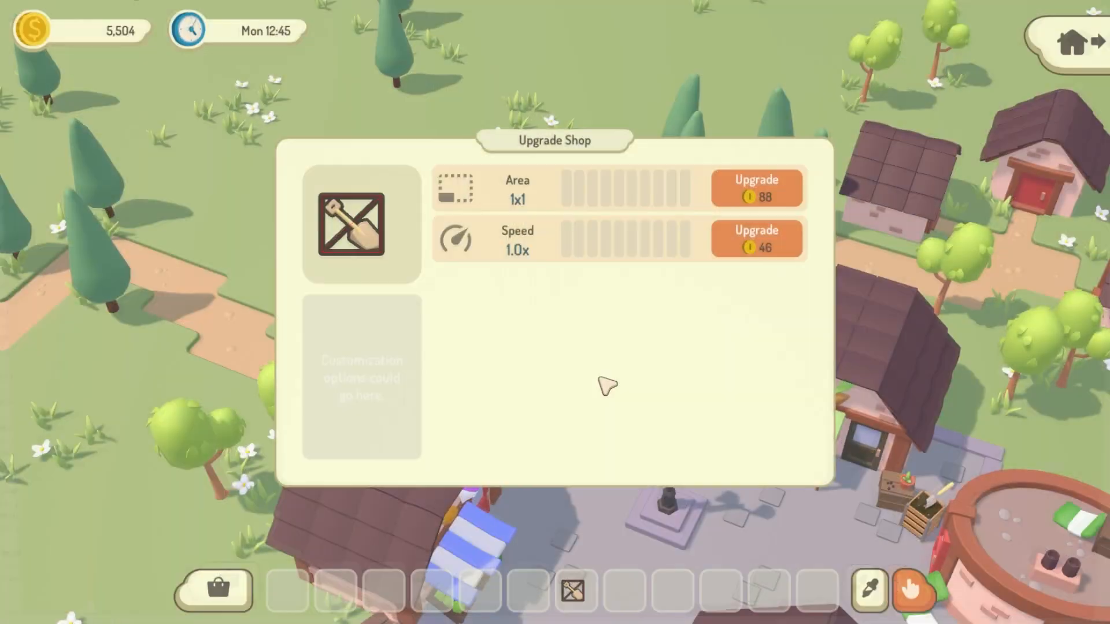
{"action": "mouse_move", "coordinate": [402, 215]}
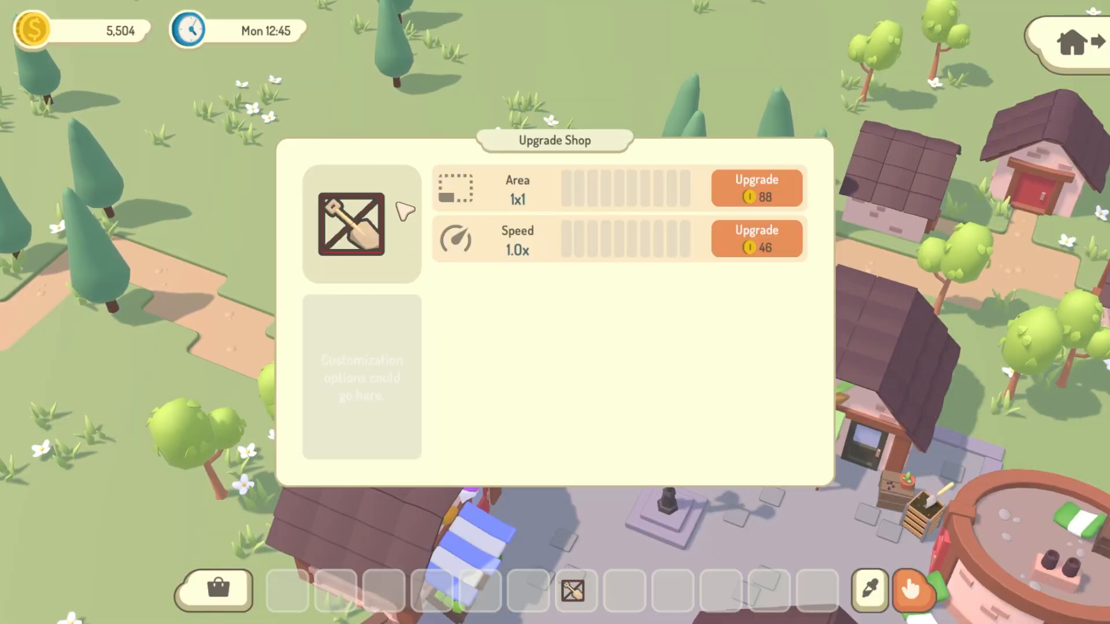
- Buy Speed 1.3x, Area 2x2, then Speed 2.0x, turning the shovel icon teal
{"action": "left_click", "coordinate": [756, 238]}
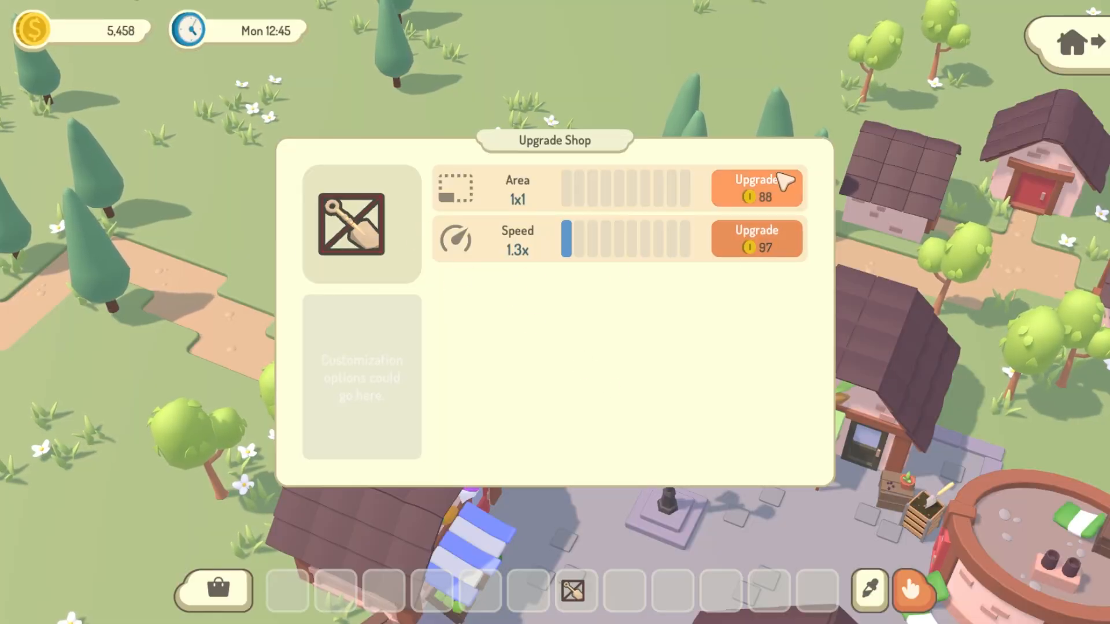
{"action": "left_click", "coordinate": [756, 185]}
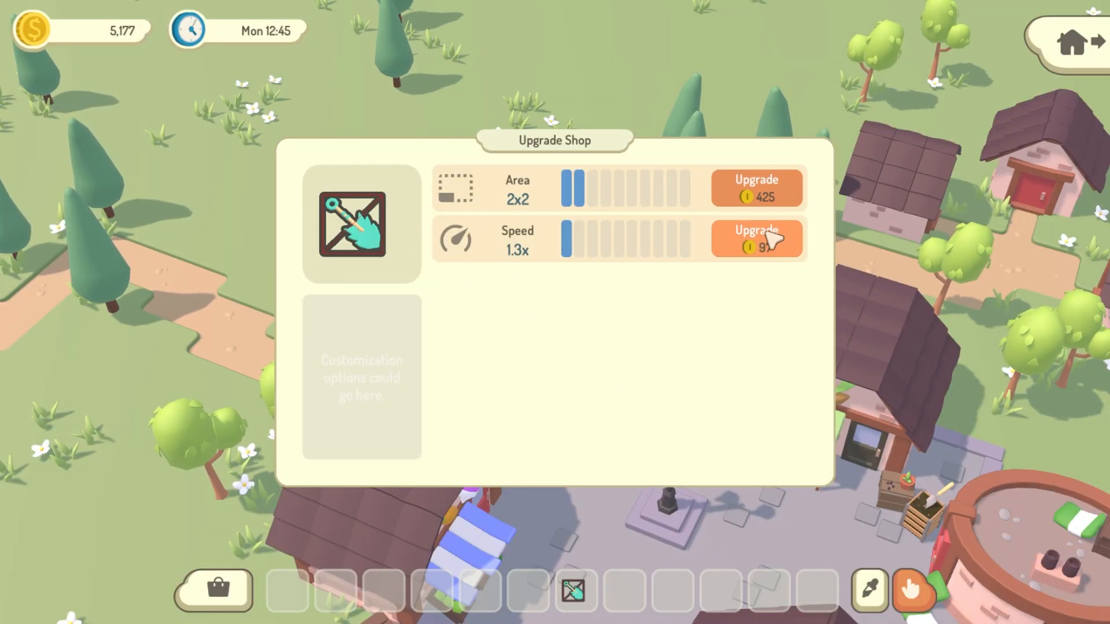
{"action": "left_click", "coordinate": [757, 240]}
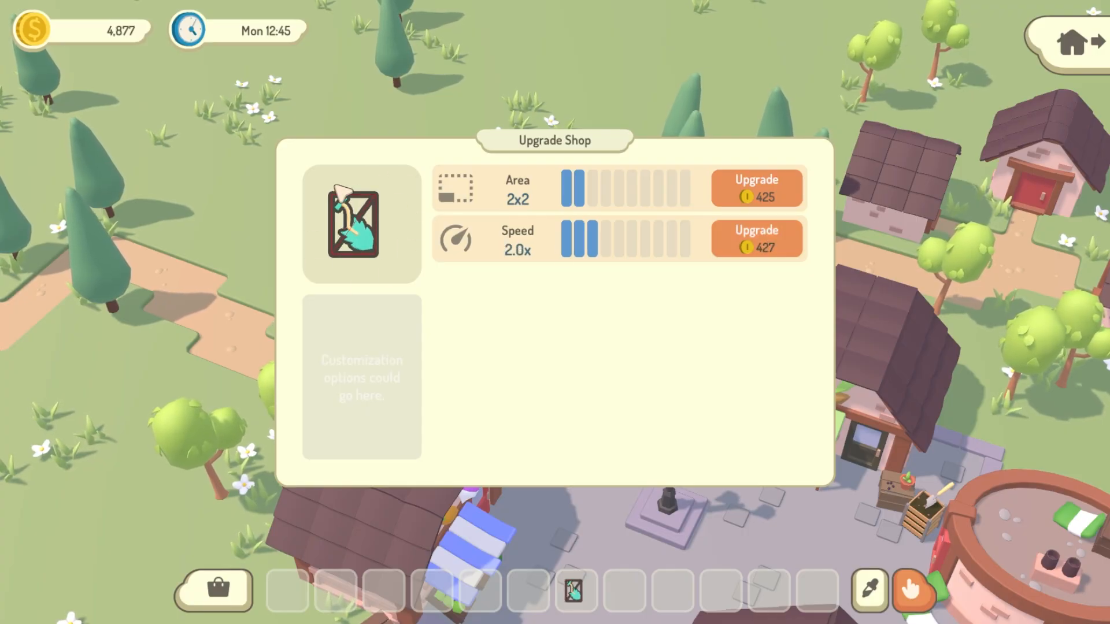
{"action": "mouse_move", "coordinate": [342, 277]}
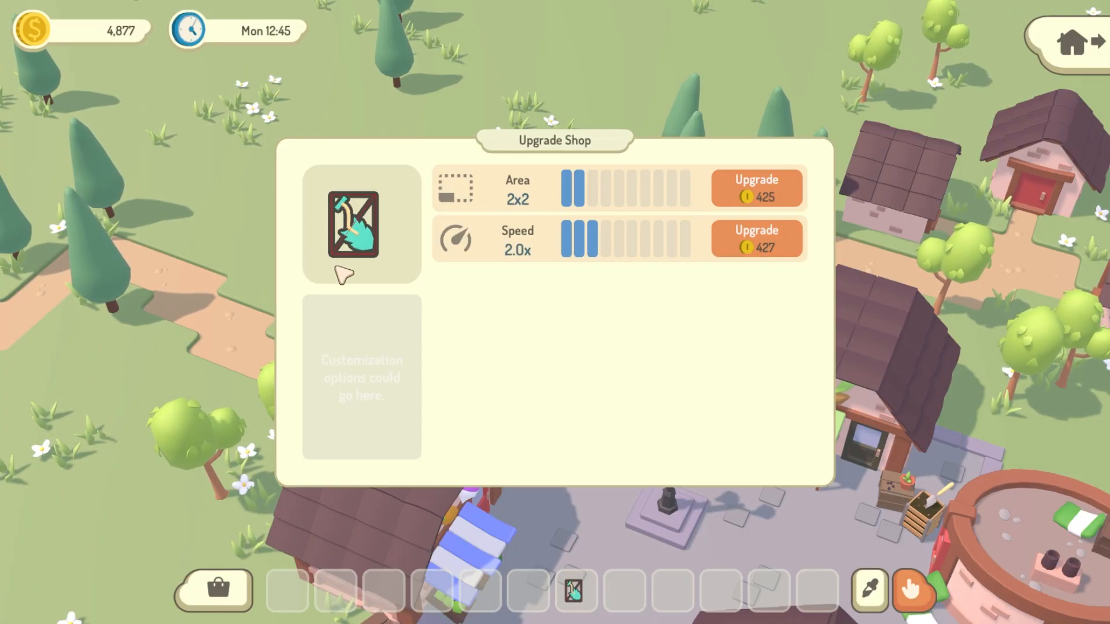
{"action": "mouse_move", "coordinate": [391, 176]}
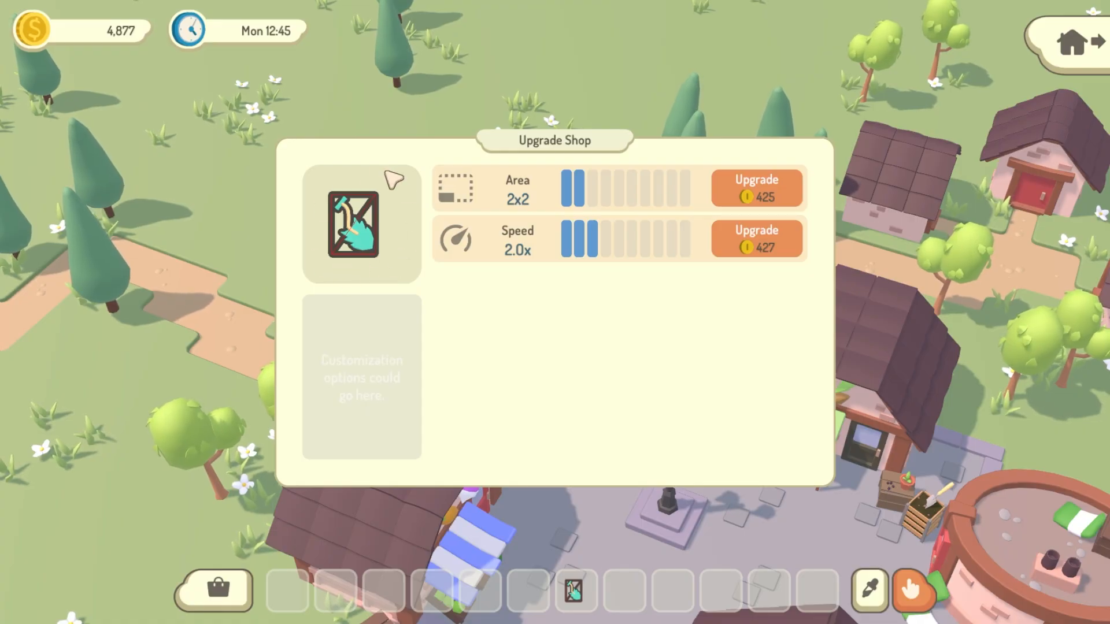
{"action": "mouse_move", "coordinate": [373, 261]}
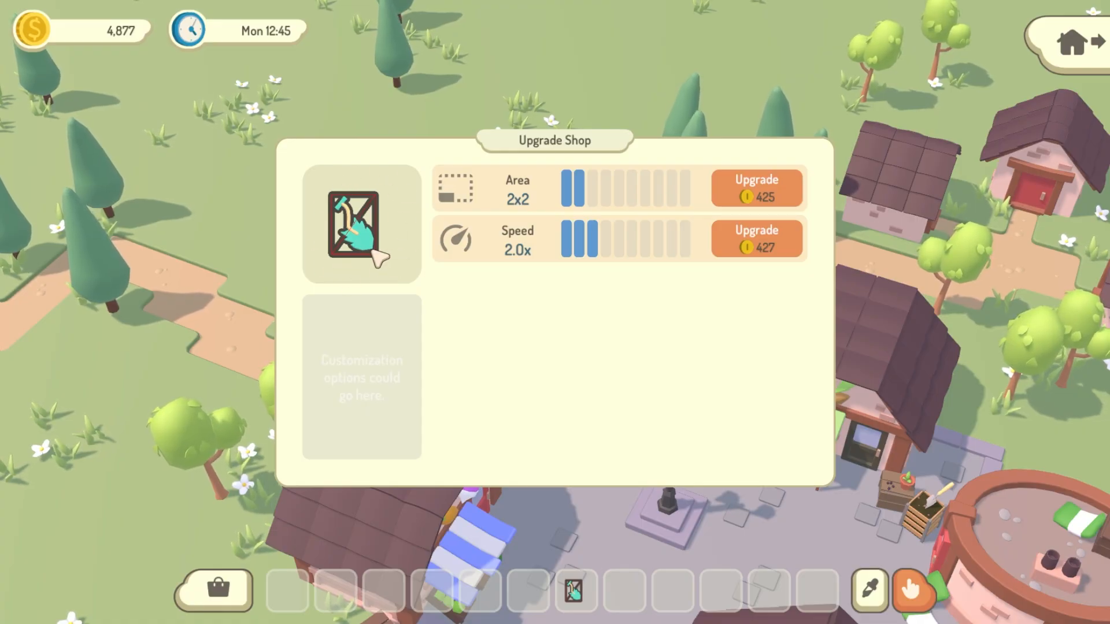
{"action": "mouse_move", "coordinate": [411, 264]}
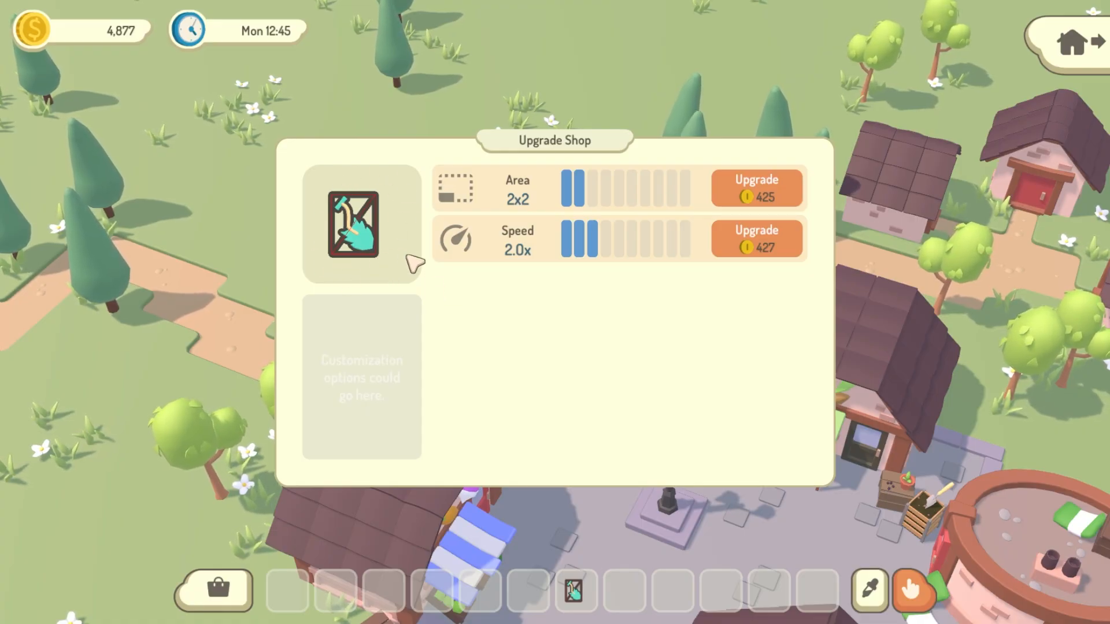